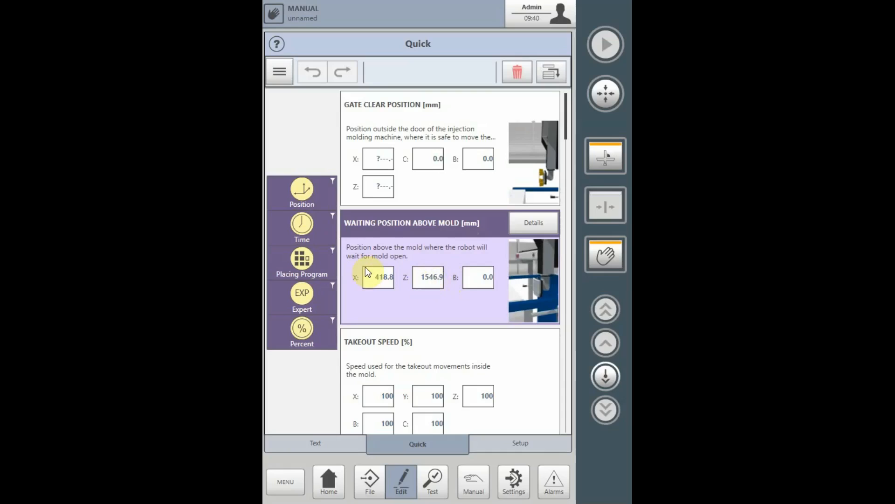
mouse_move(417, 226)
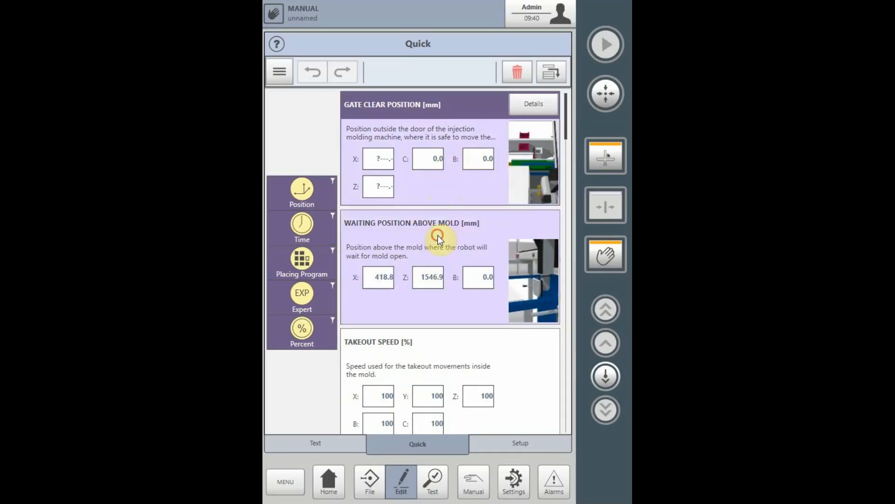
Step: Select WAITING POSITION ABOVE MOLD and open its Z field editor showing 1546.9 mm
left_click(428, 277)
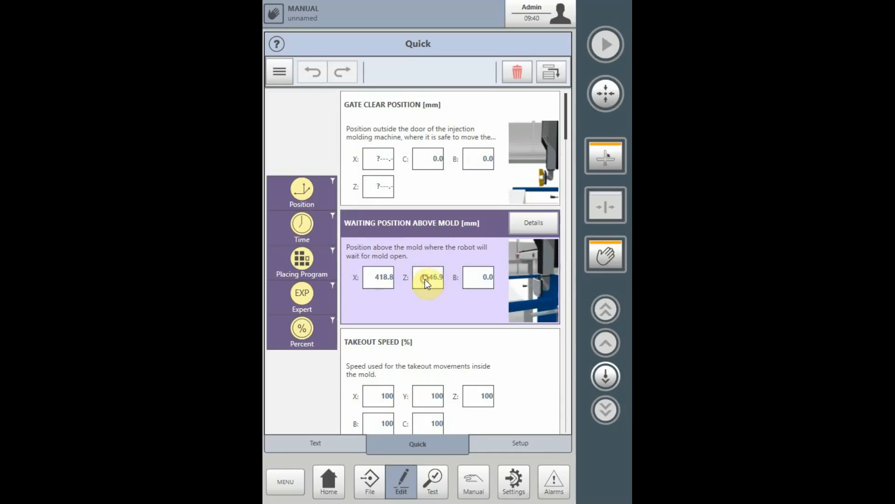
left_click(427, 277)
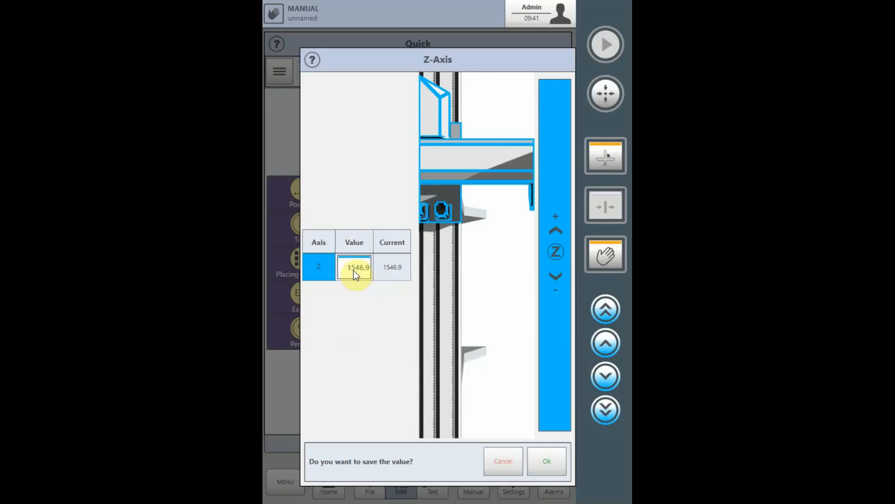
Step: Enter 2950 as the waiting position's Z value on the numeric keypad
left_click(354, 267)
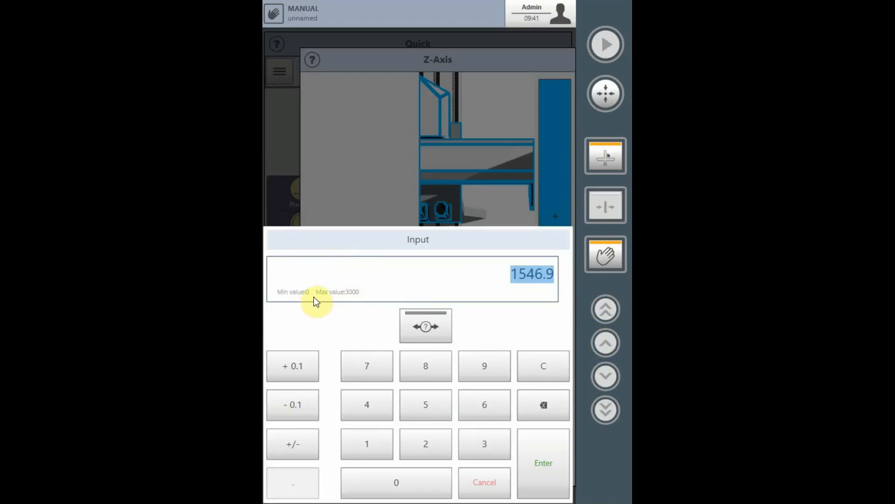
mouse_move(351, 302)
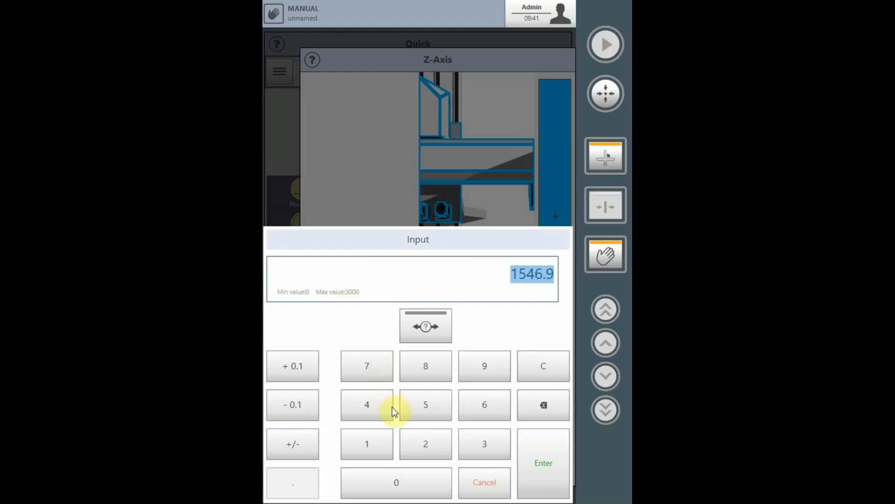
mouse_move(415, 437)
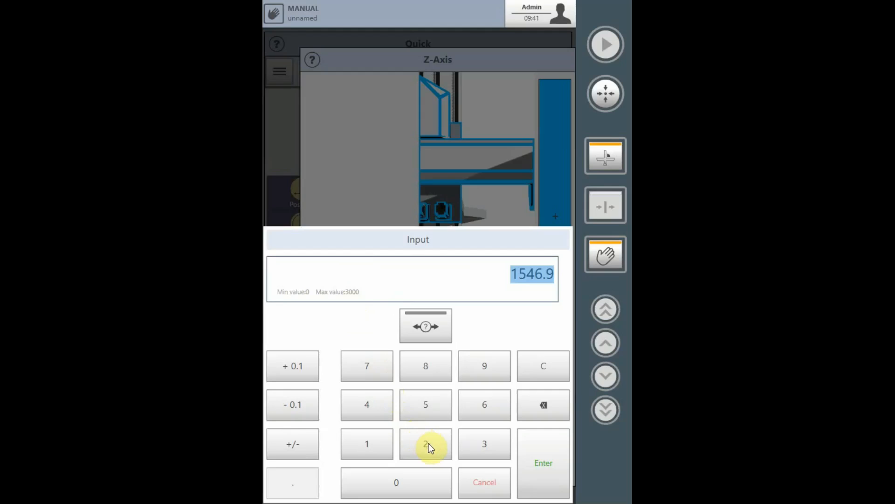
left_click(425, 444)
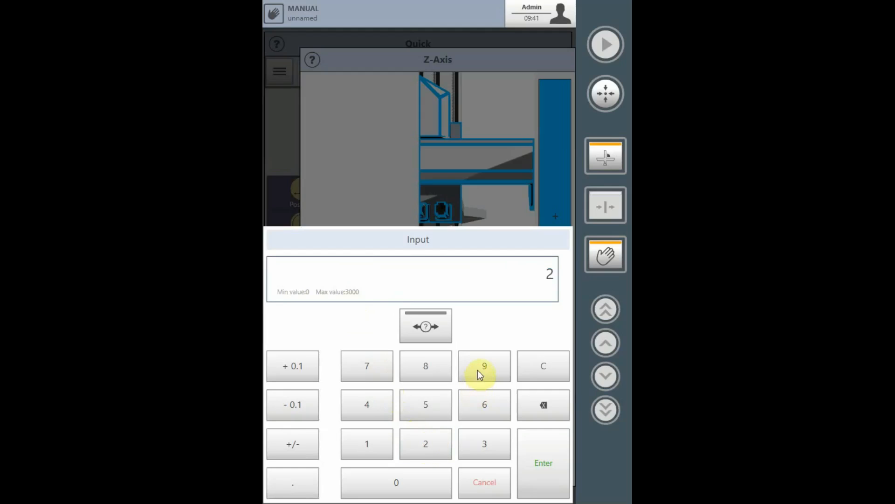
left_click(426, 444)
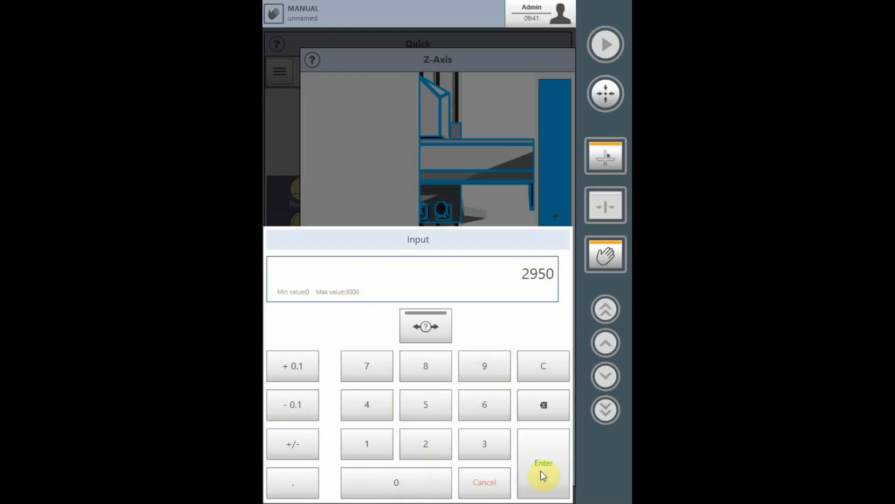
left_click(543, 462)
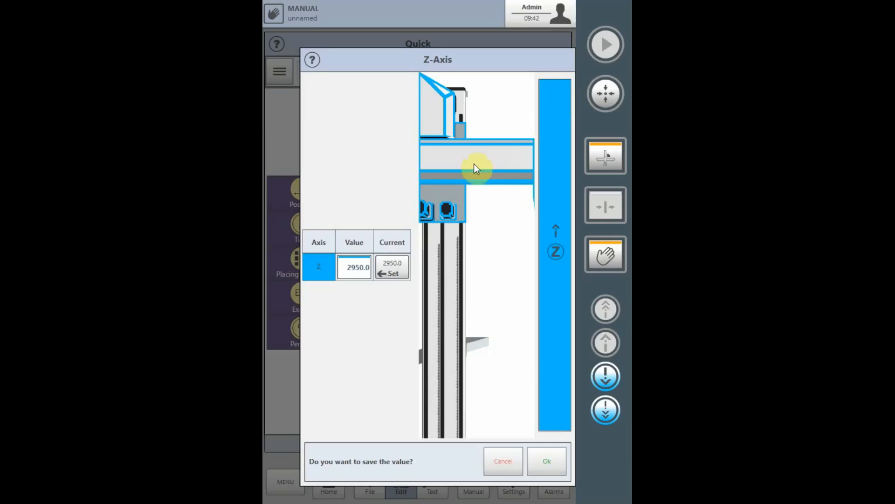
Step: Jog the Z axis until Current reads 2950.0, matching the Value
left_click(356, 268)
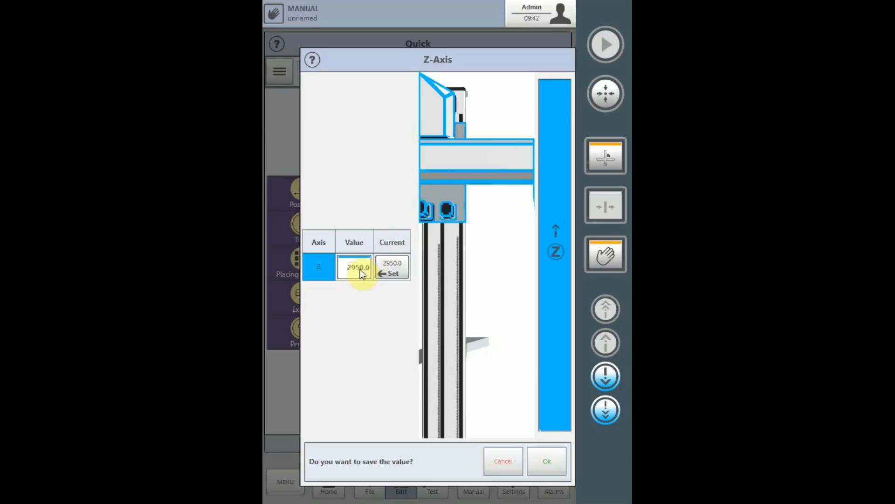